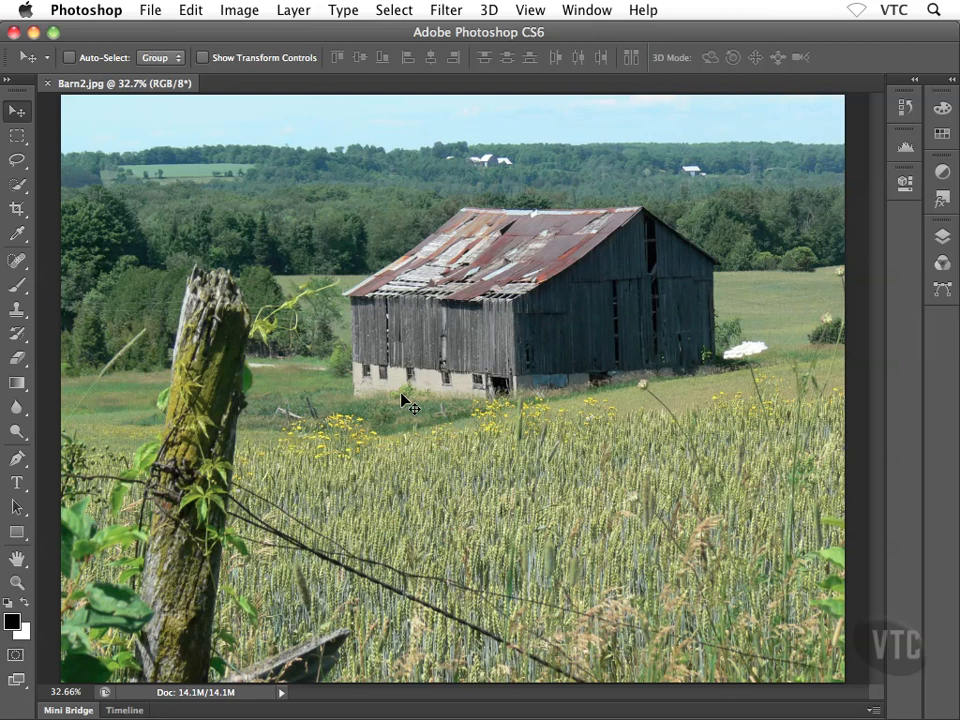
mouse_move(555, 267)
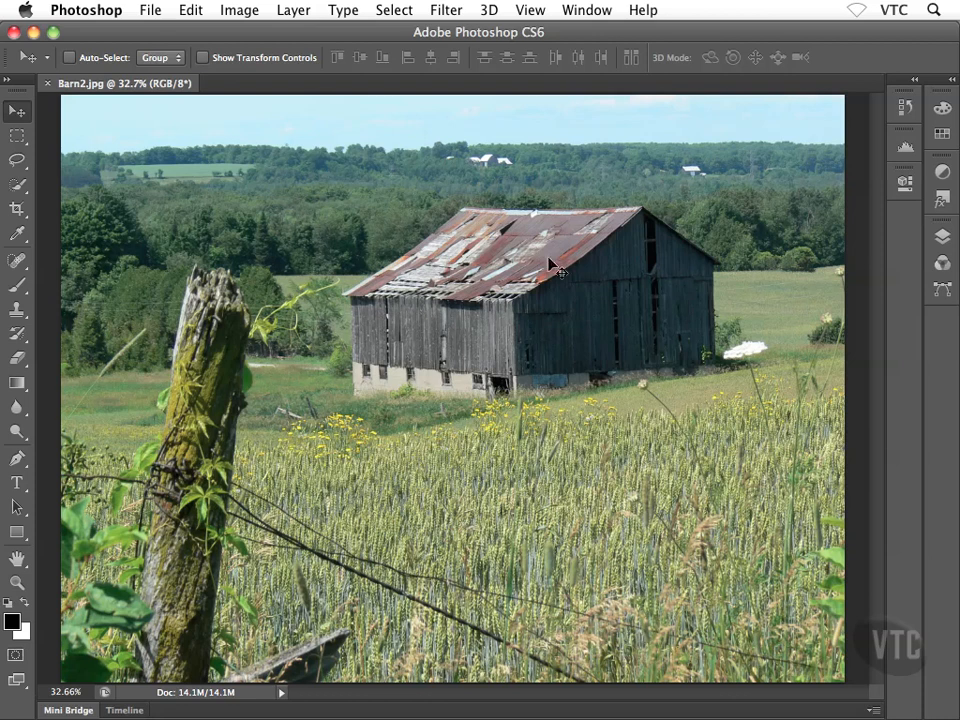
mouse_move(648, 433)
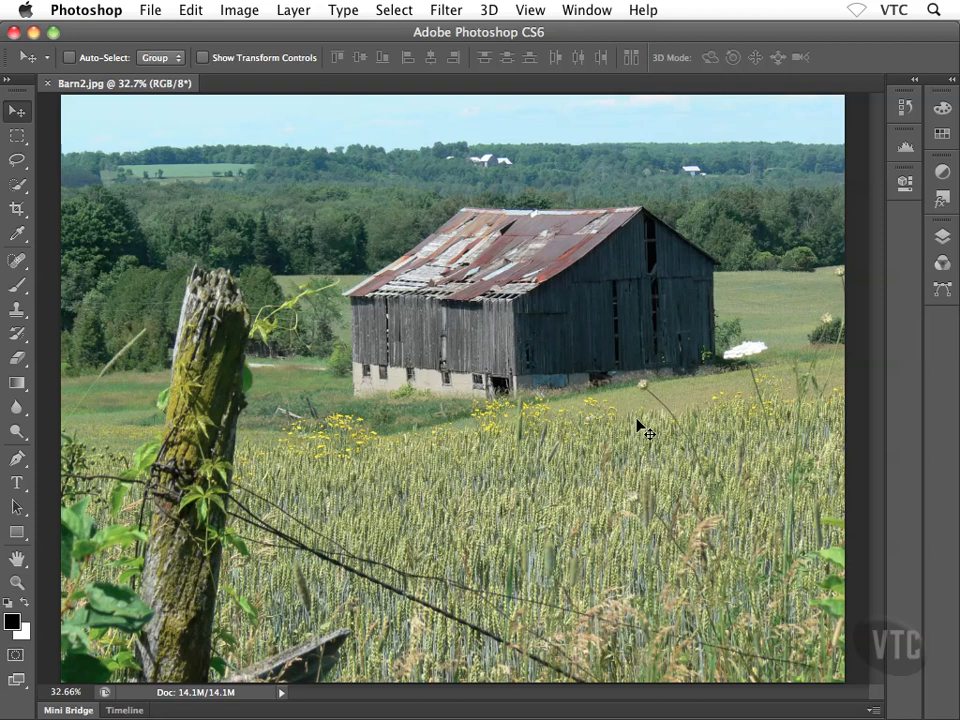
mouse_move(545, 440)
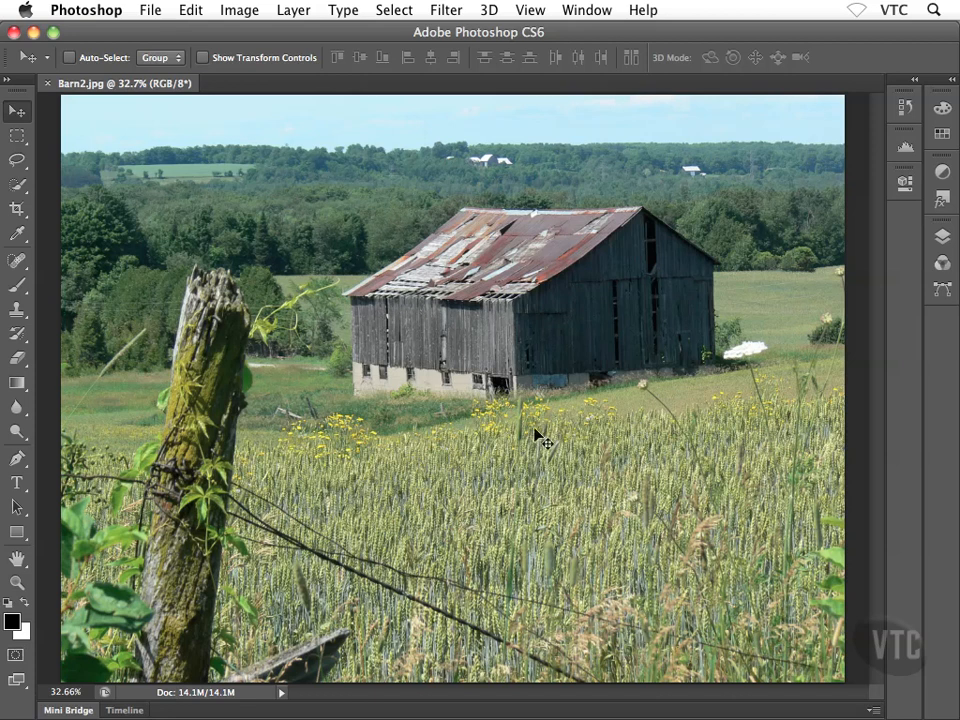
mouse_move(18, 283)
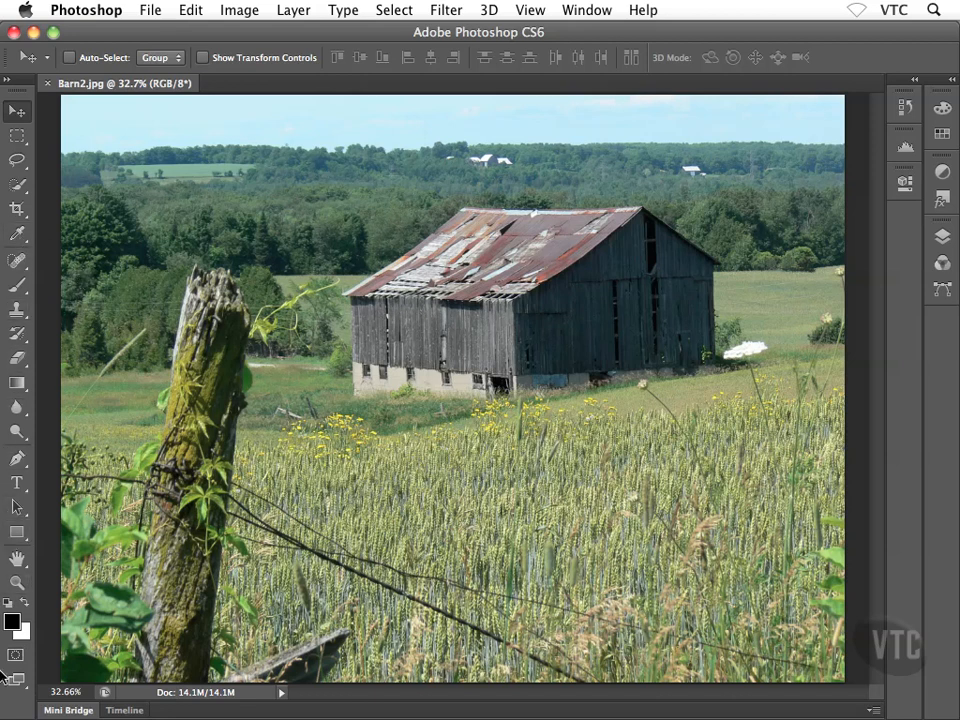
mouse_move(17, 682)
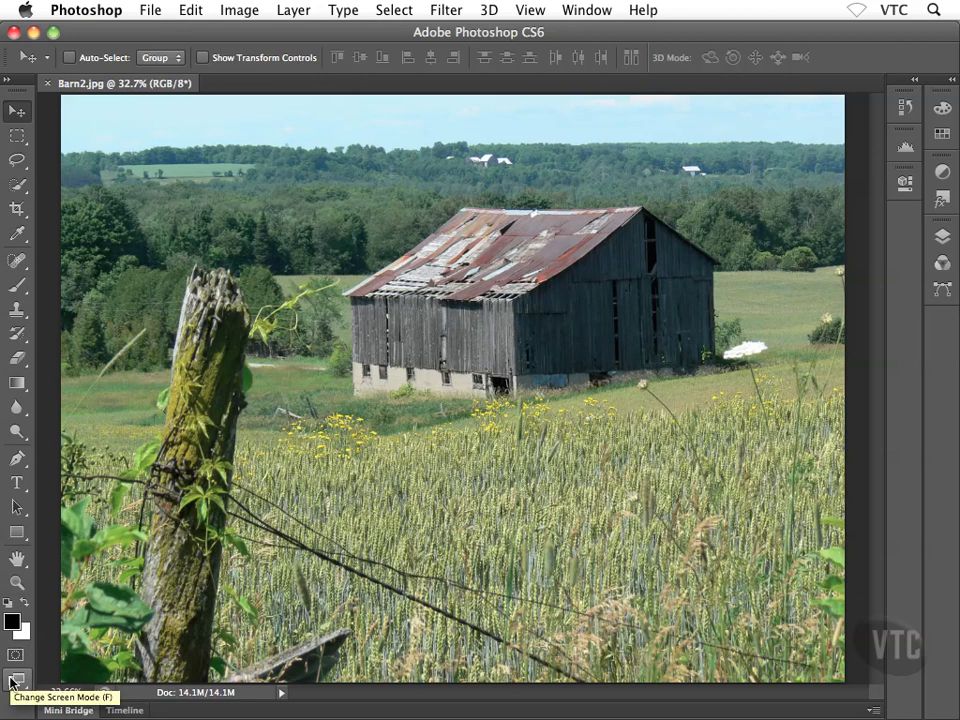
- Switch the barn photo to Full Screen Mode With Menu Bar via the Change Screen Mode button
click(16, 681)
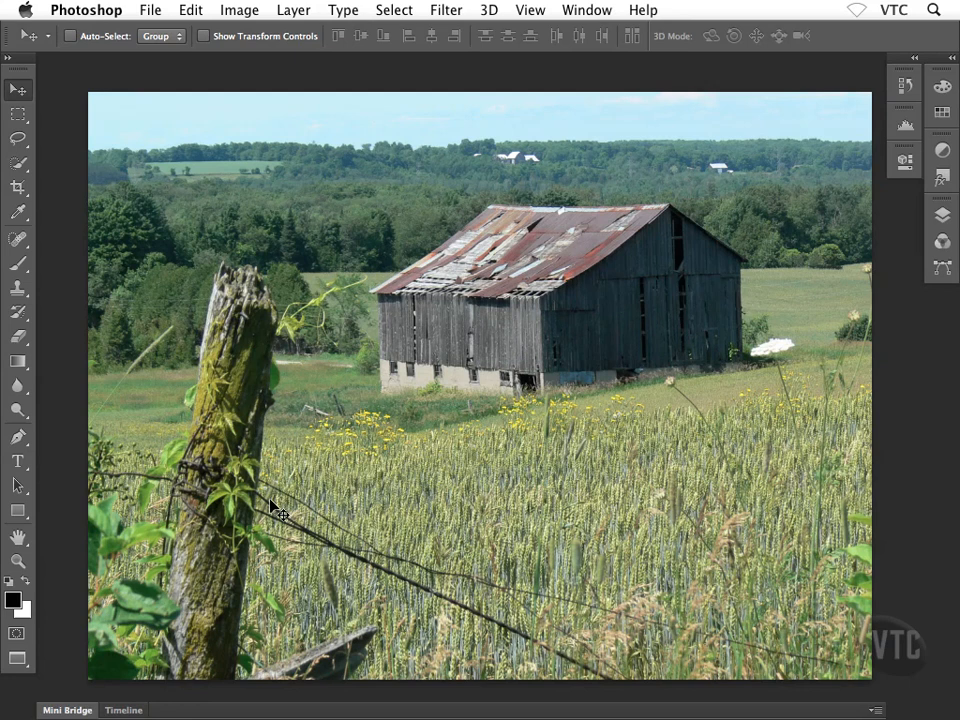
mouse_move(925, 330)
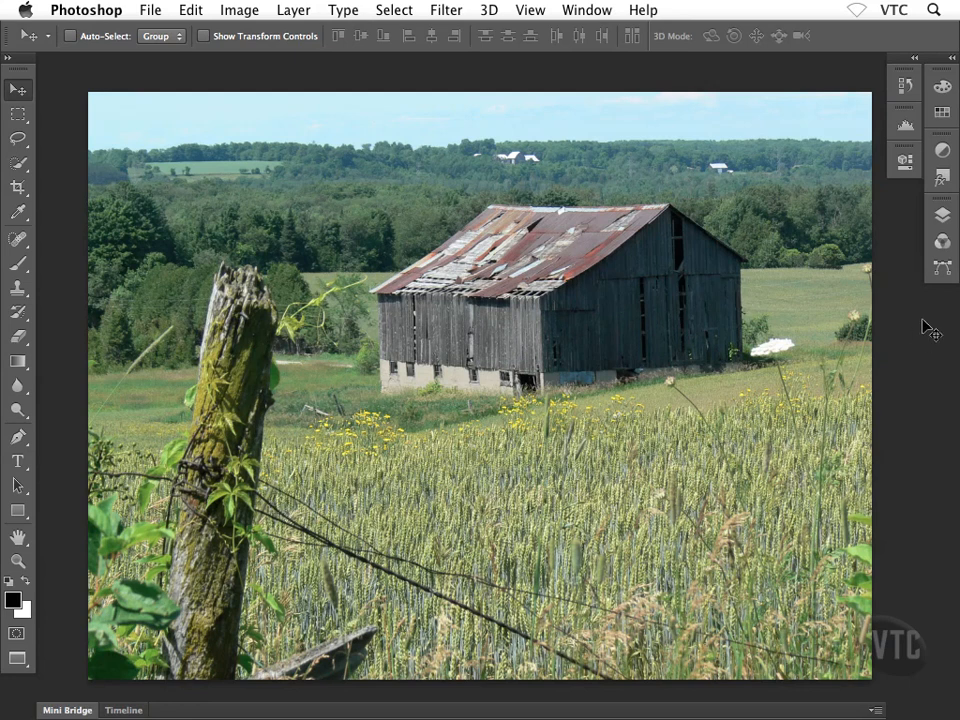
mouse_move(630, 710)
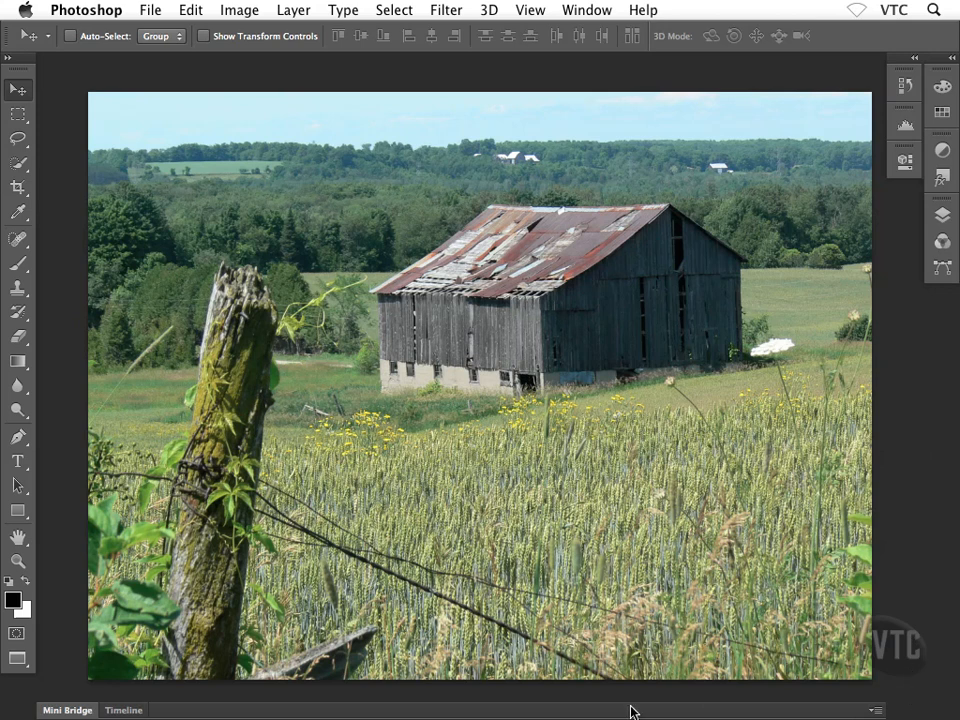
mouse_move(267, 355)
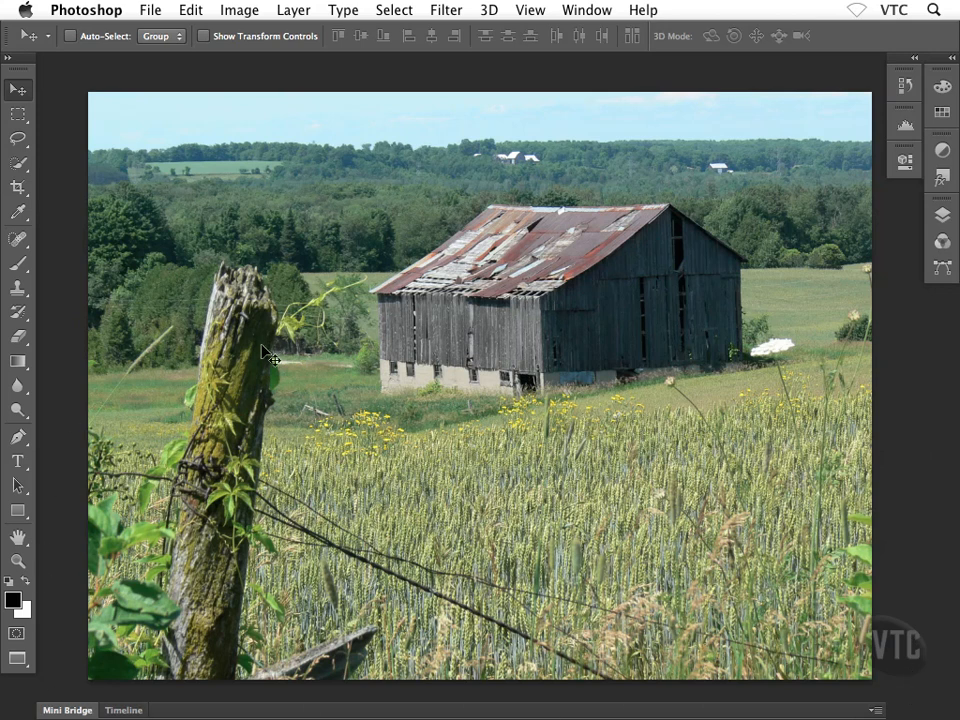
mouse_move(915, 240)
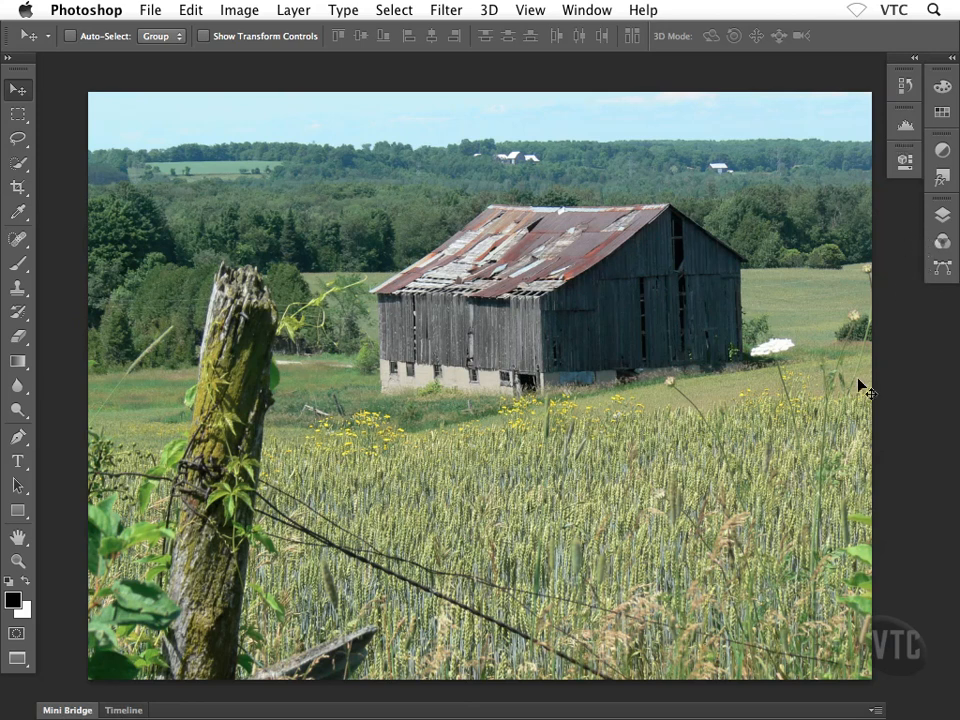
mouse_move(17, 540)
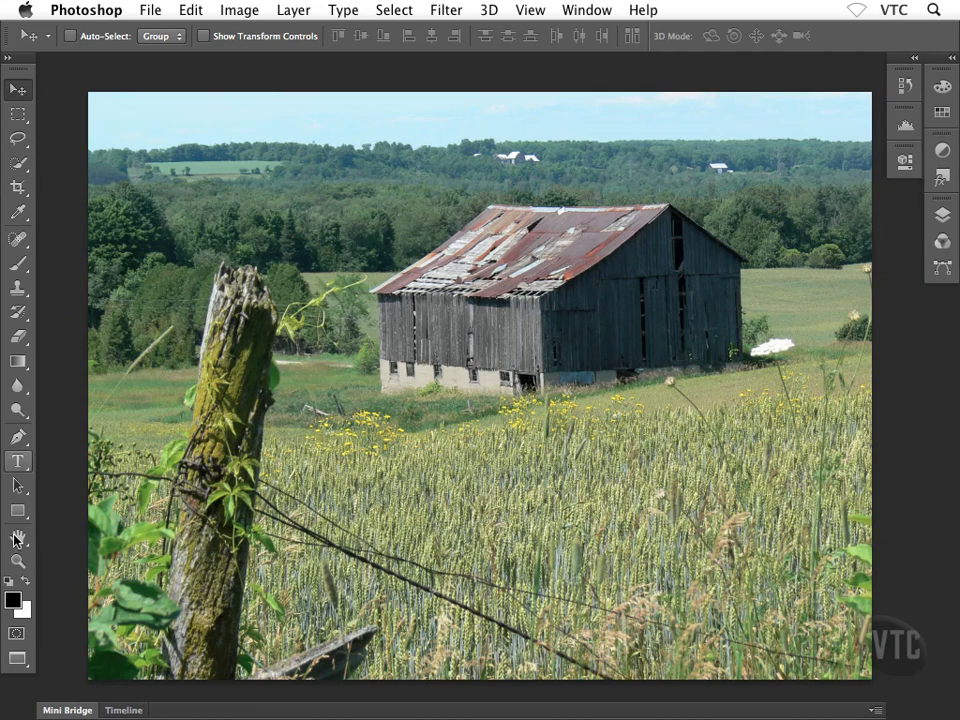
mouse_move(165, 558)
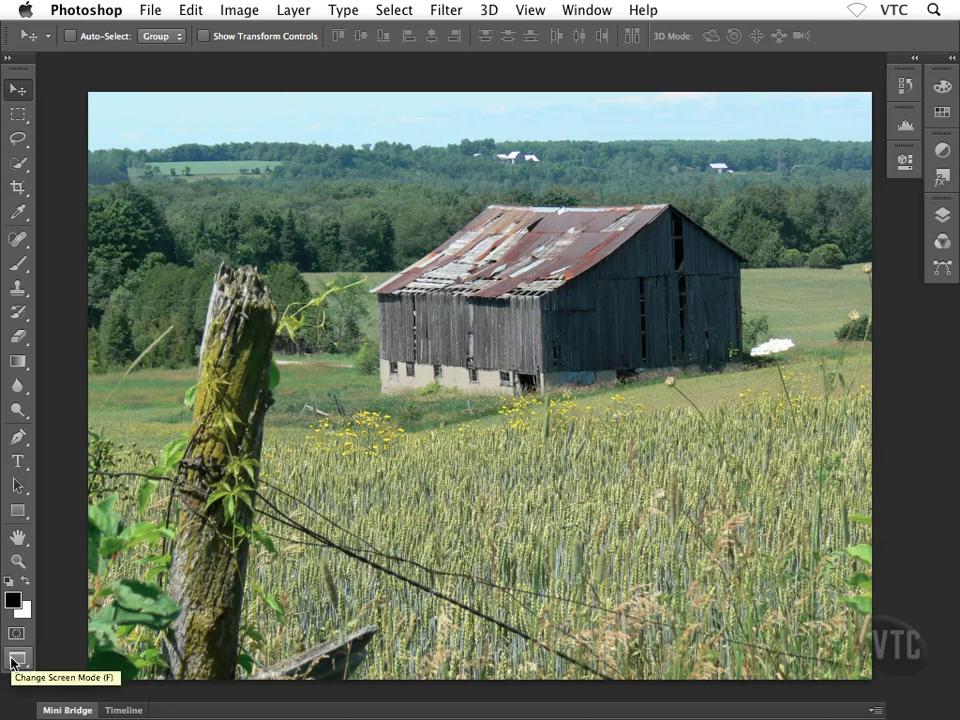
click(16, 660)
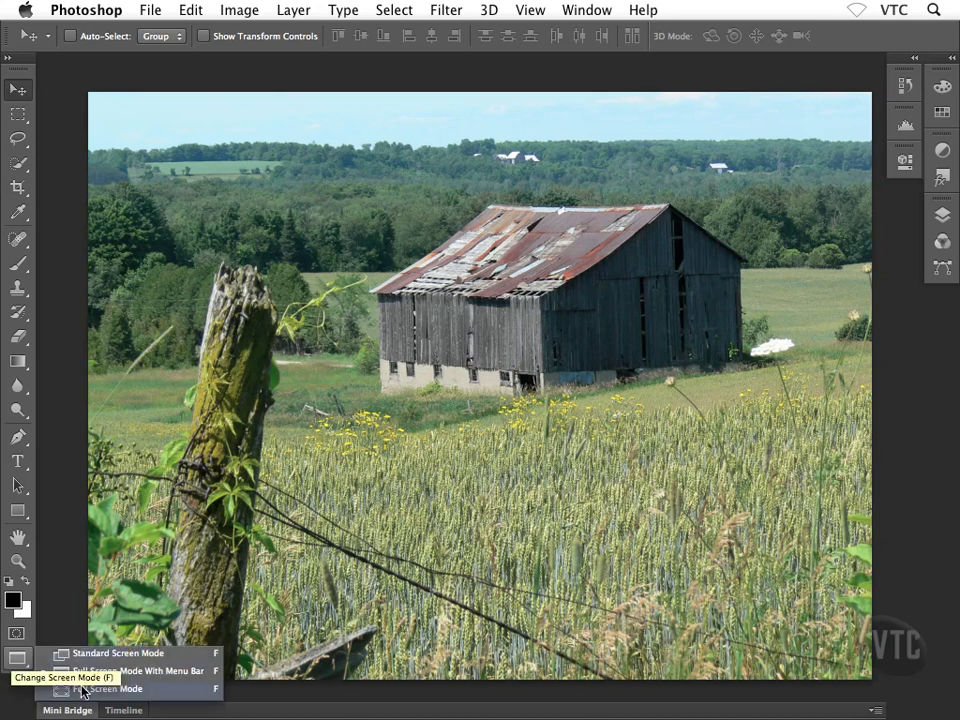
click(110, 688)
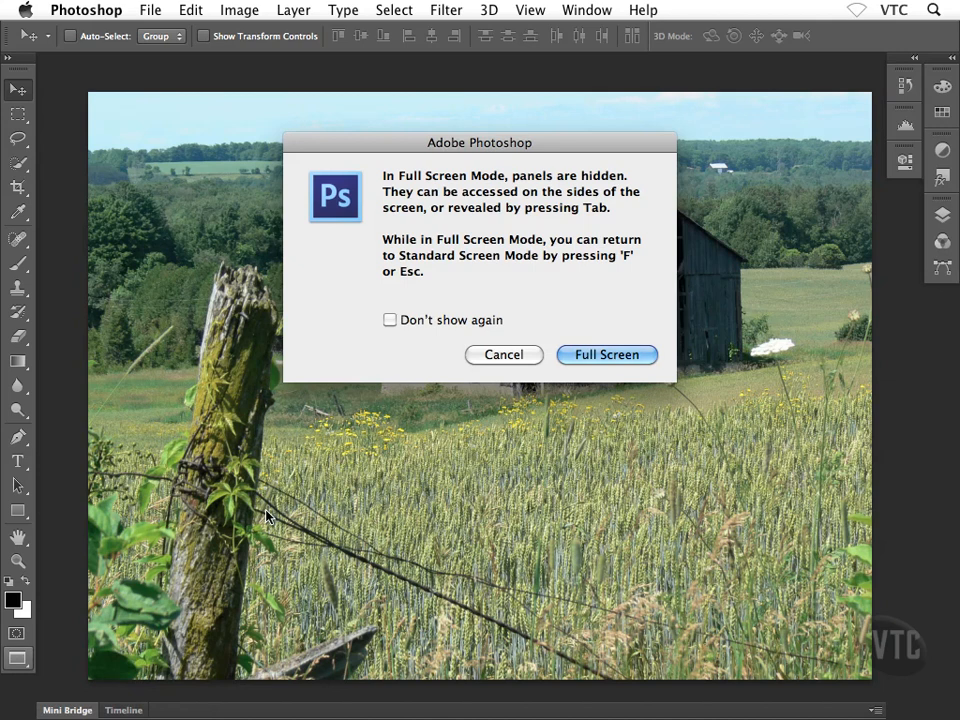
mouse_move(484, 272)
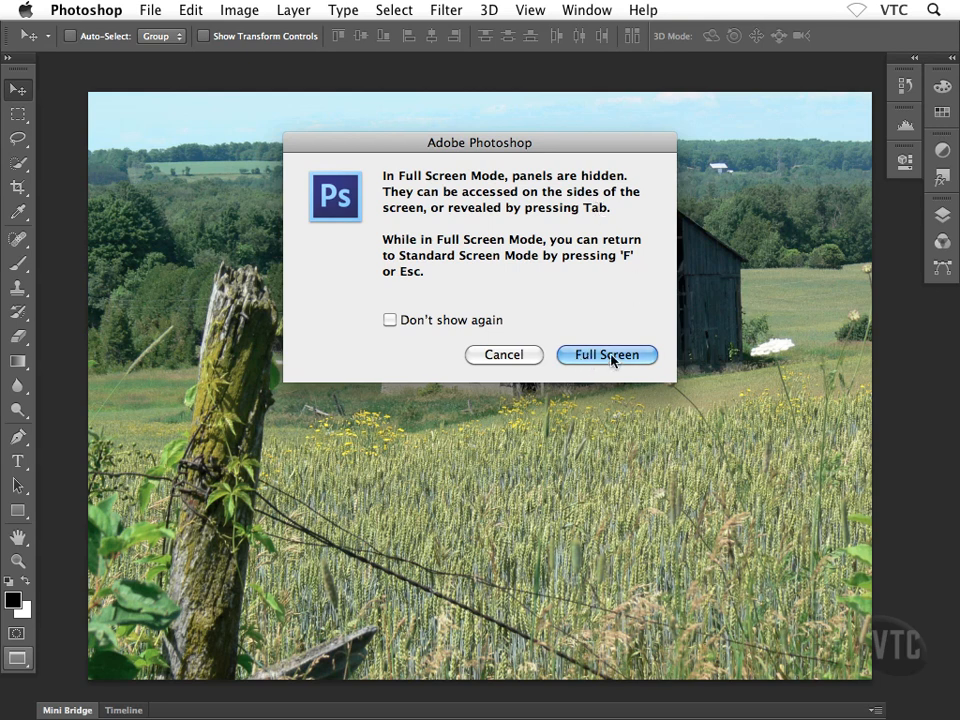
click(606, 354)
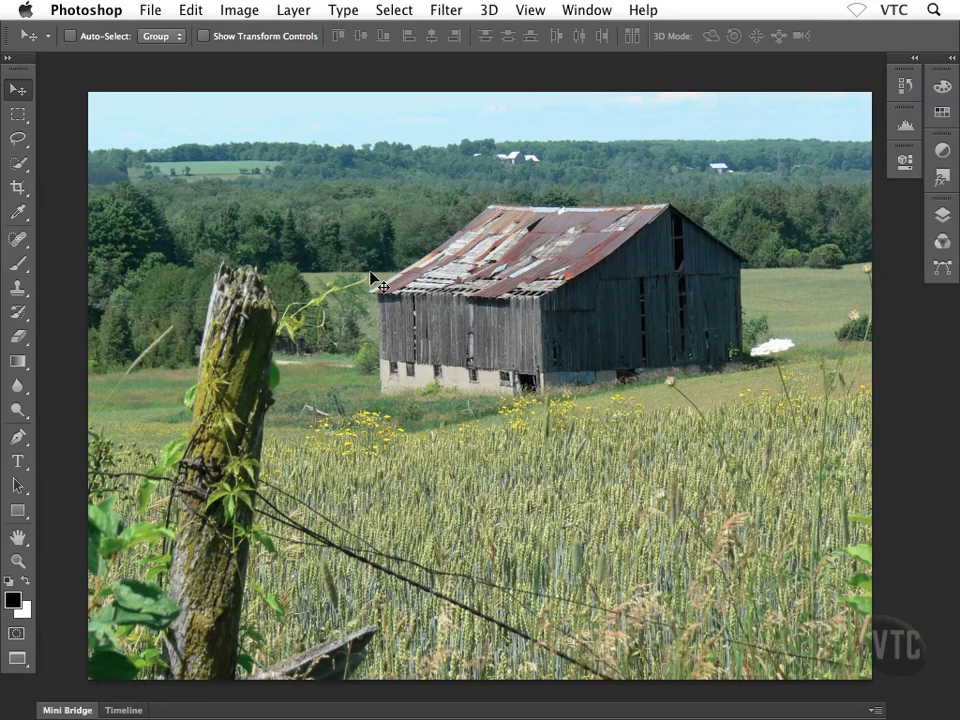
mouse_move(205, 492)
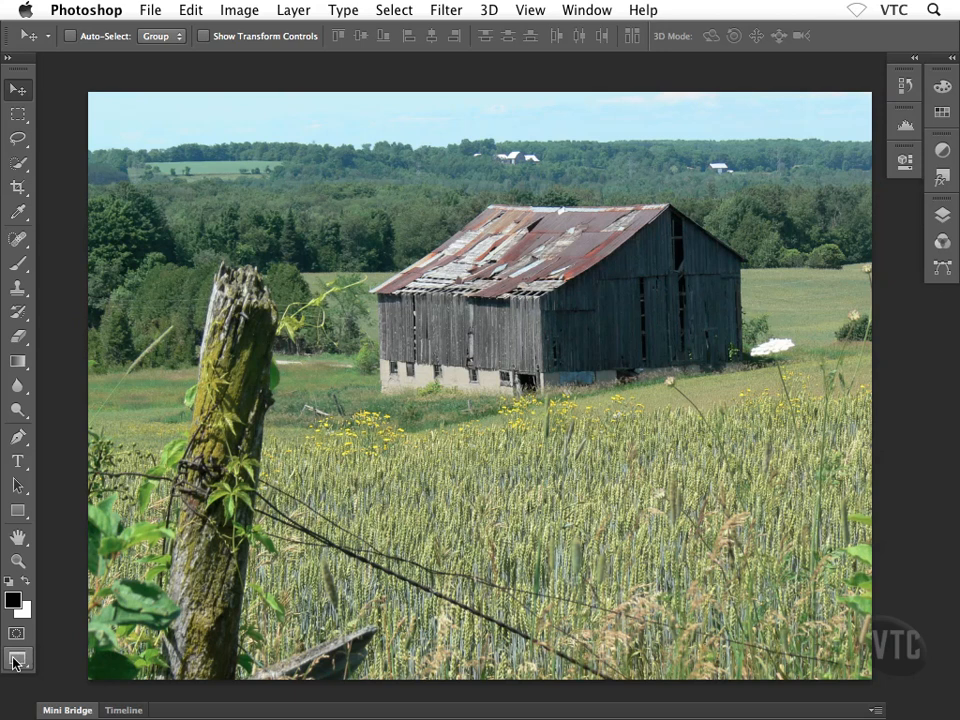
- Cancel the Full Screen alert so the photo returns to the standard tabbed document window
click(16, 658)
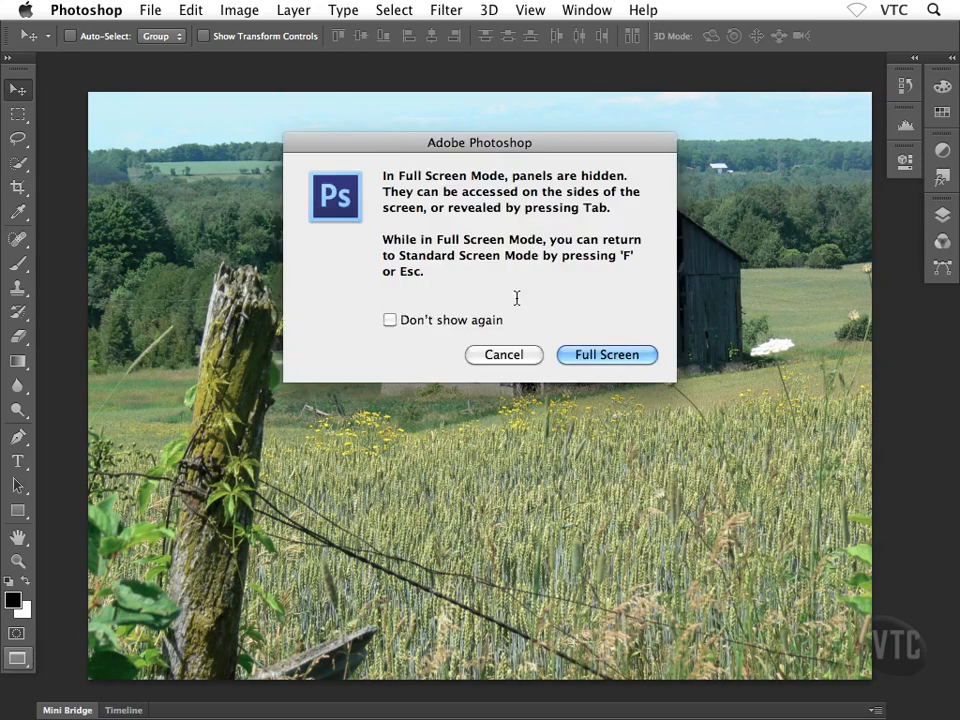
click(504, 354)
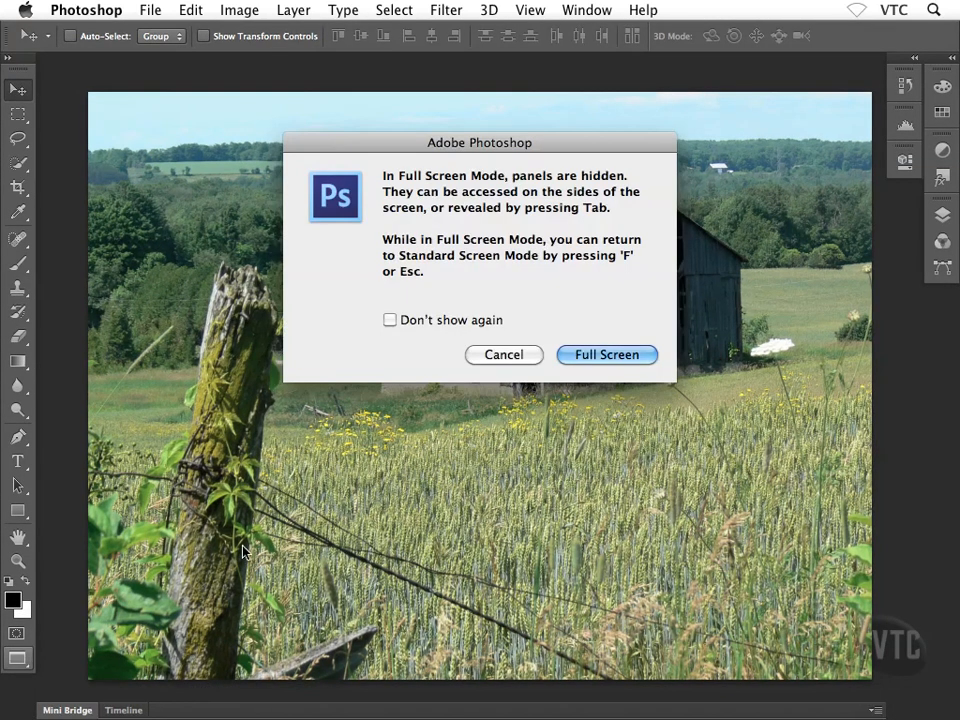
click(503, 354)
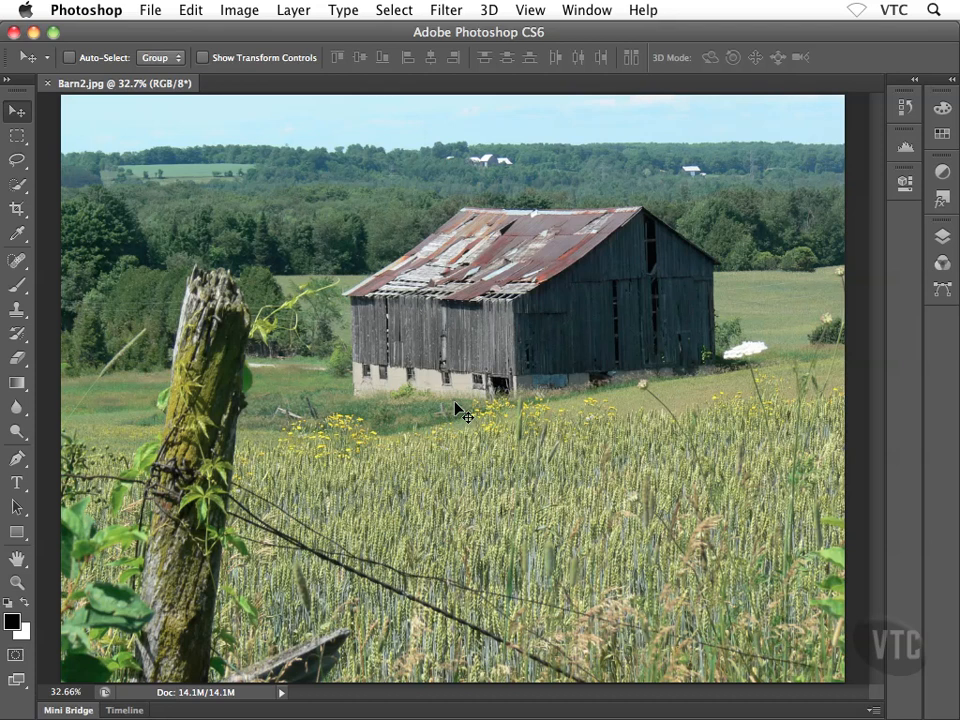
mouse_move(598, 376)
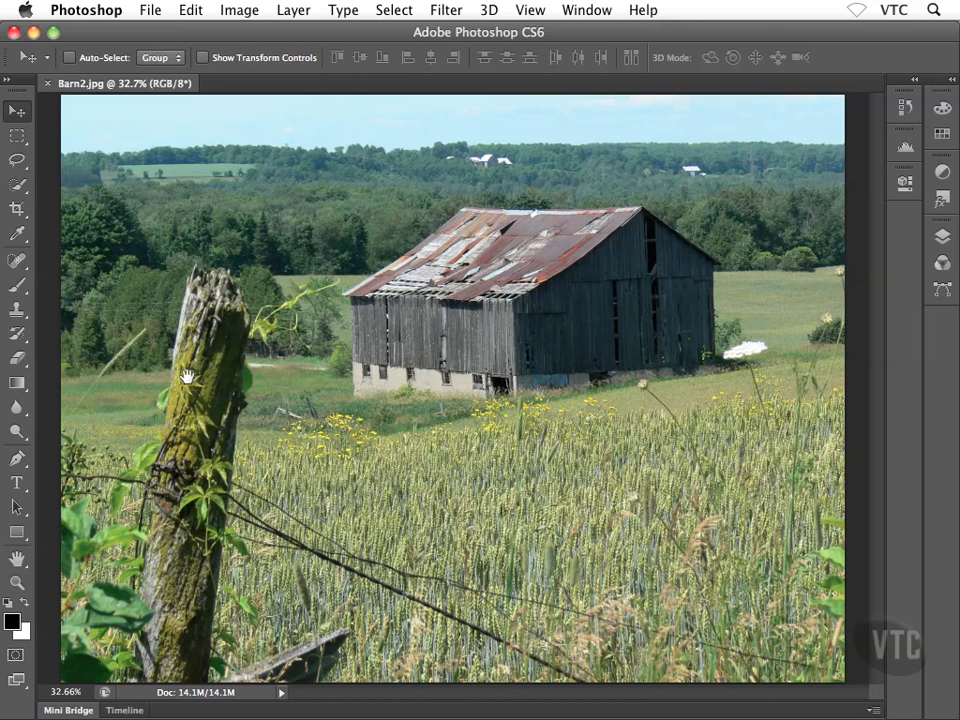
mouse_move(477, 380)
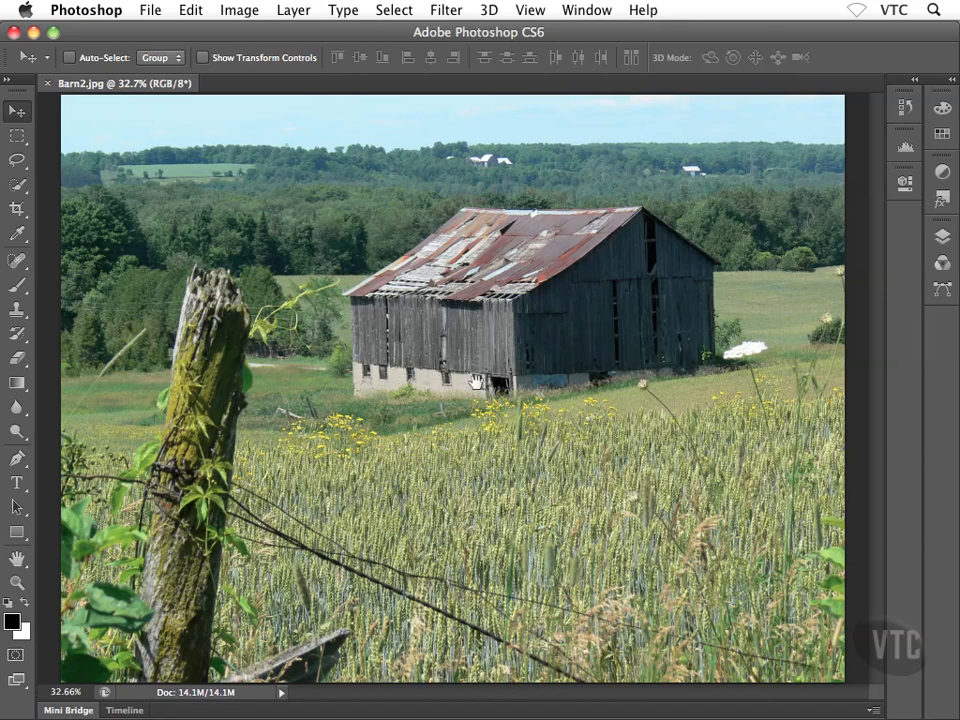
mouse_move(230, 582)
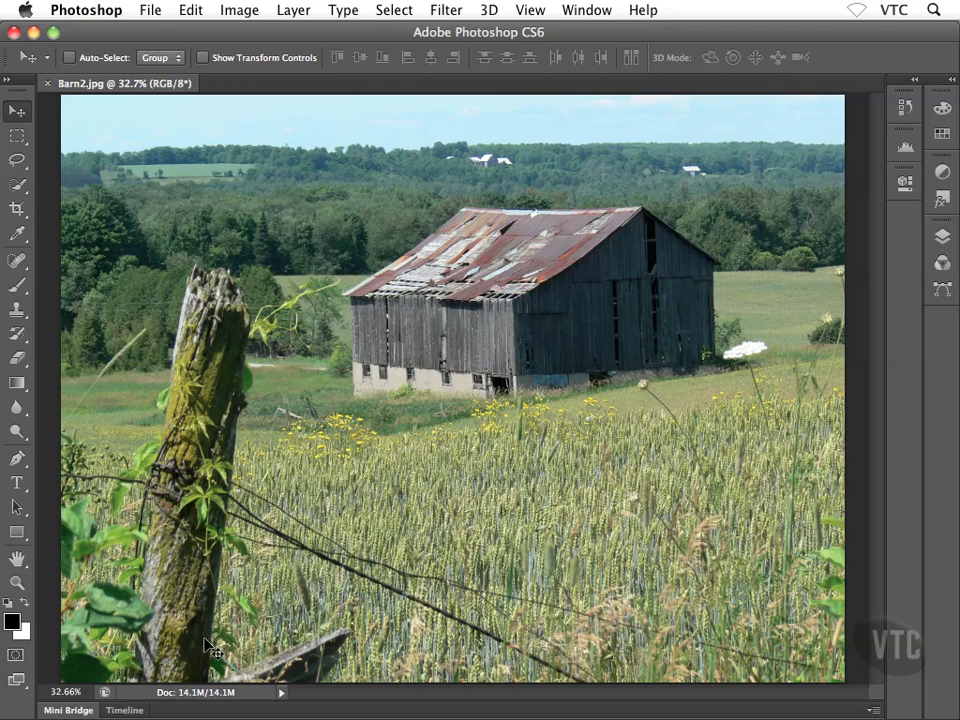
mouse_move(590, 315)
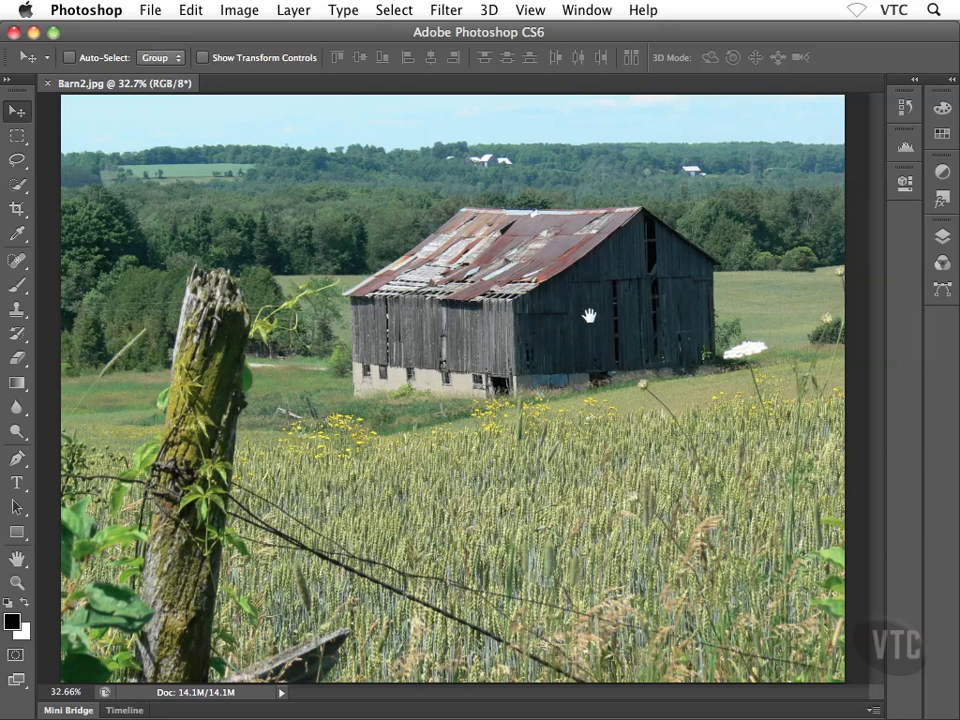
mouse_move(353, 325)
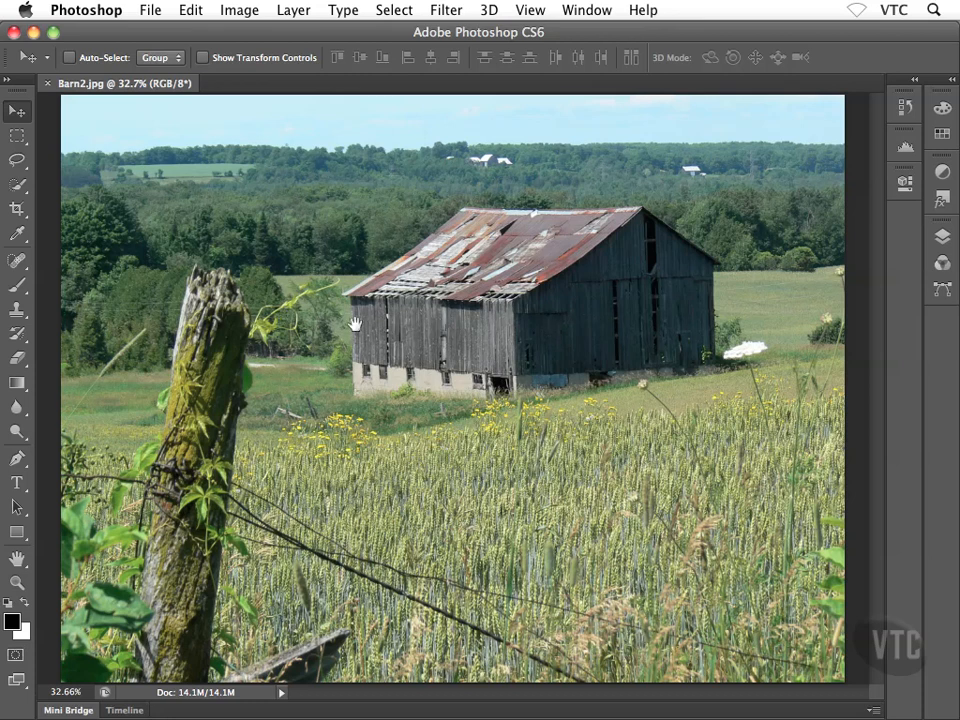
mouse_move(505, 345)
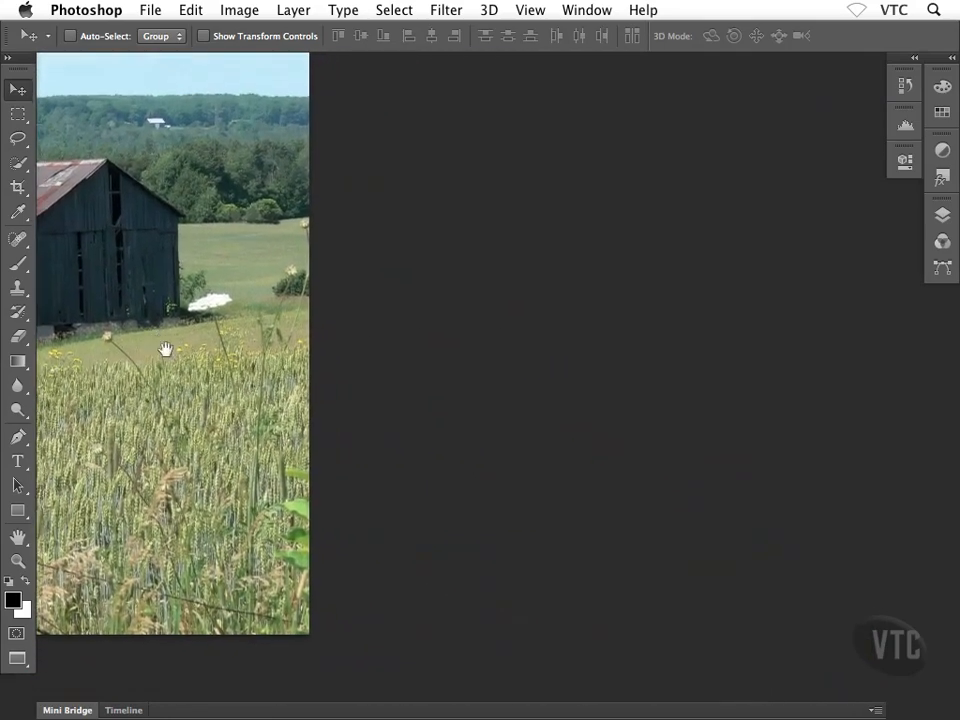
- Pan the full-screen photo freely past its edges to reveal the fence post
drag(165, 348, 733, 400)
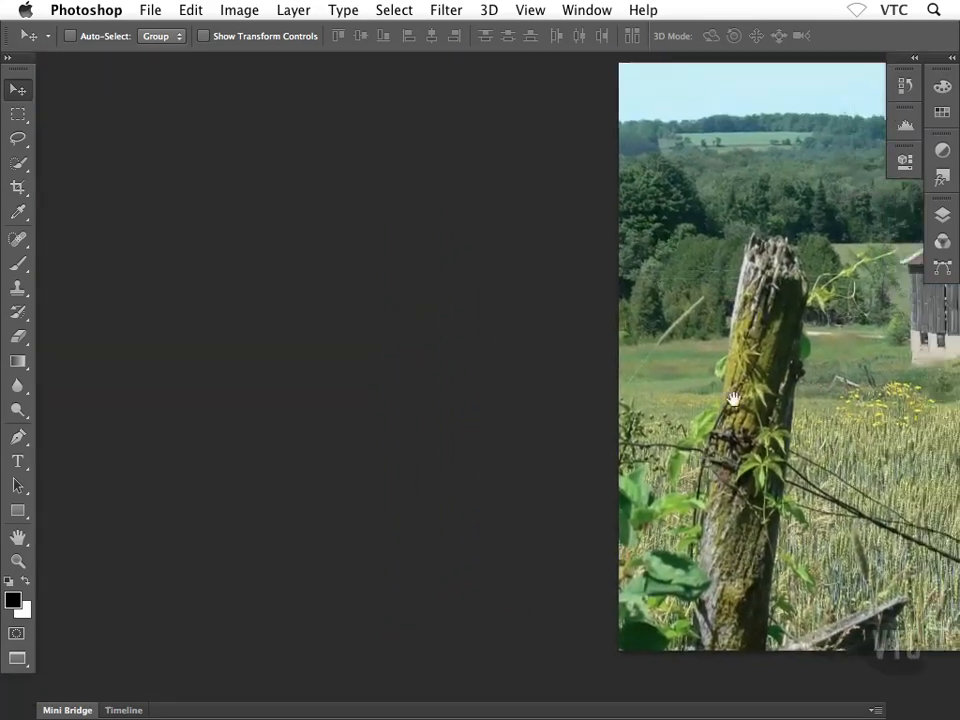
drag(733, 398, 558, 308)
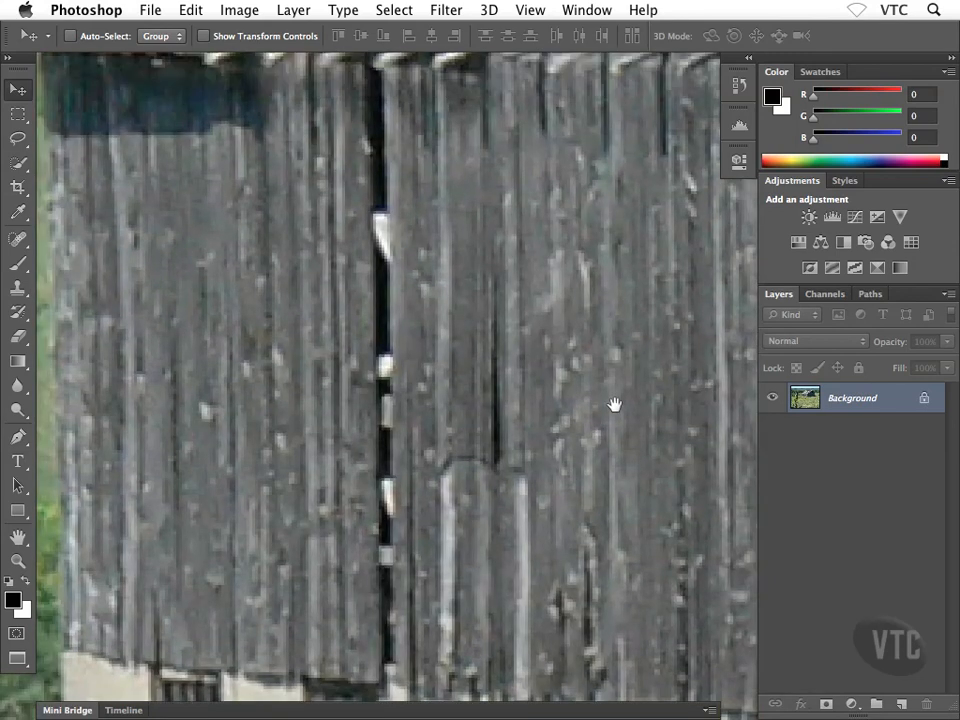
mouse_move(620, 415)
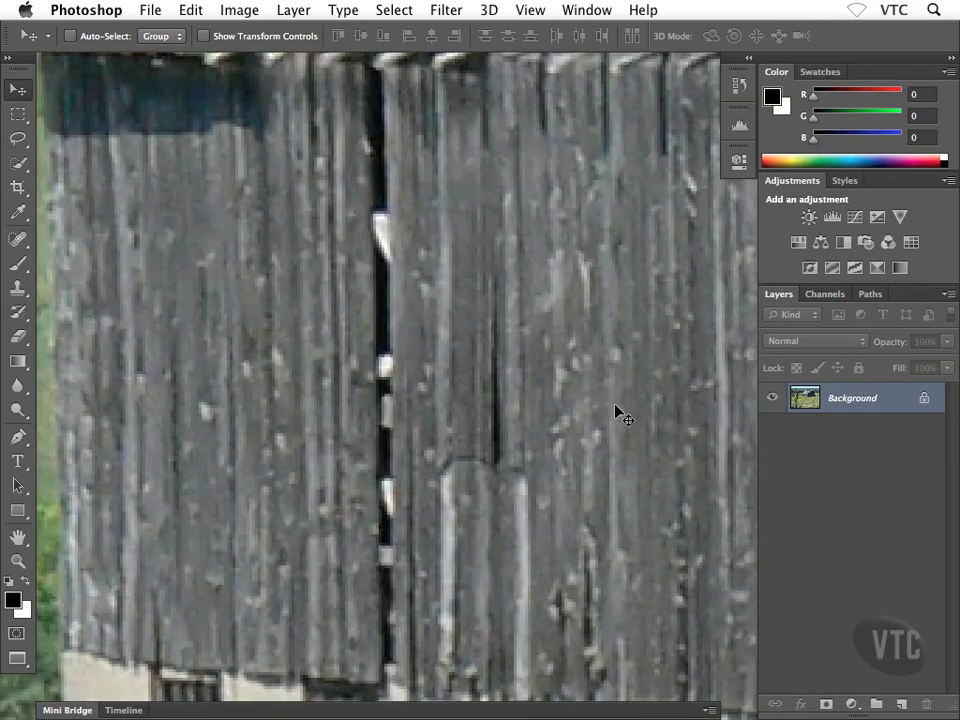